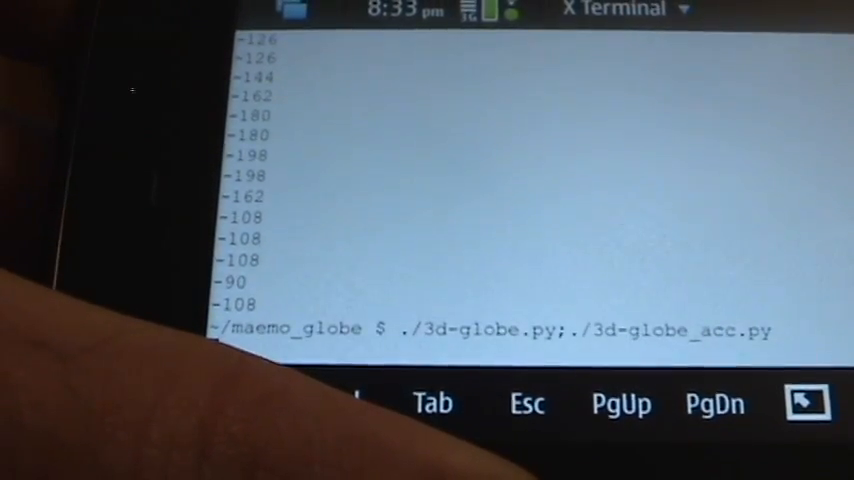
- Run ./3d-globe.py; ./3d-globe_acc.py so the textured Earth renders in a pygame window
{"action": "key", "text": "Return"}
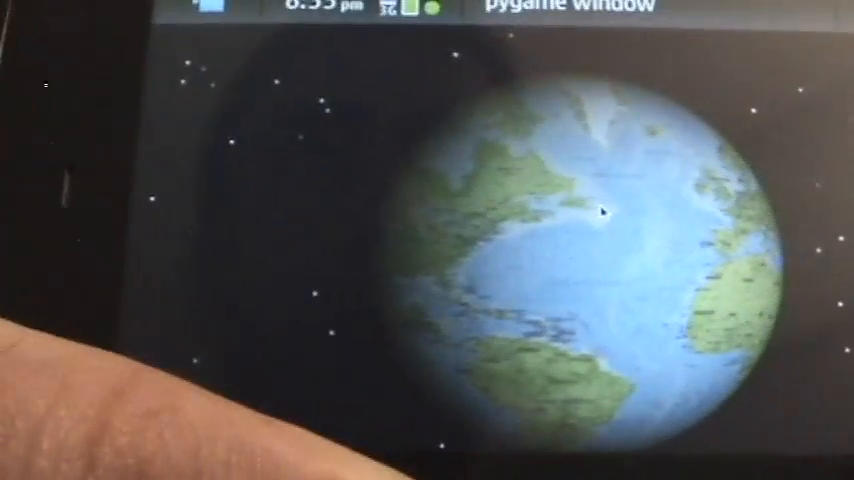